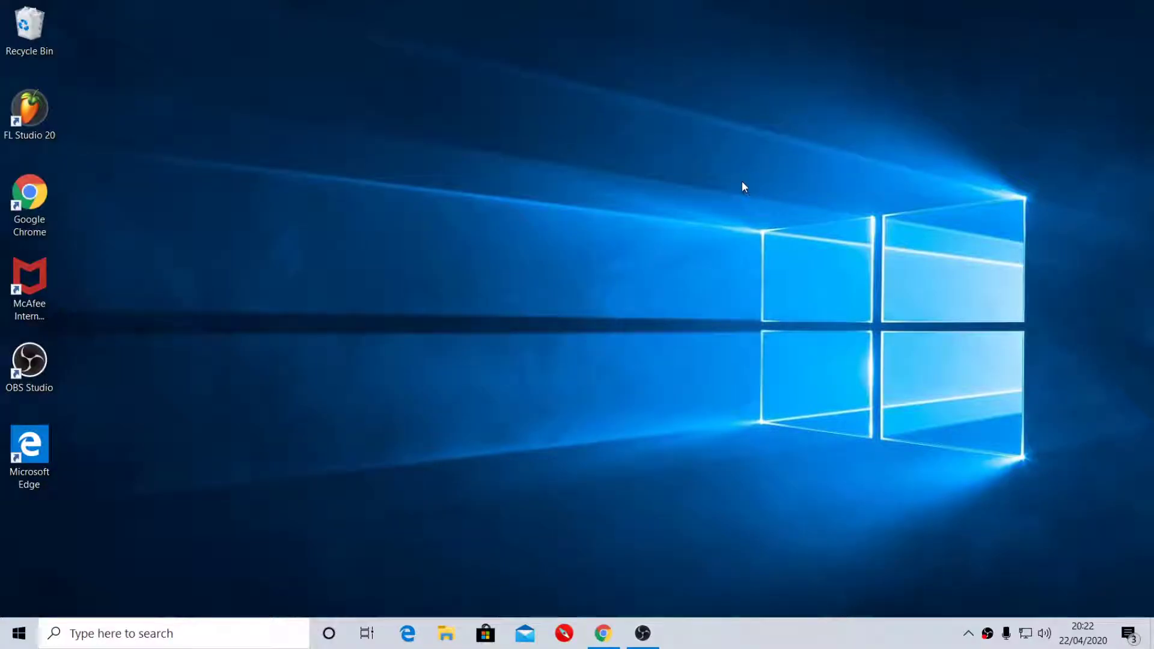
mouse_move(615, 365)
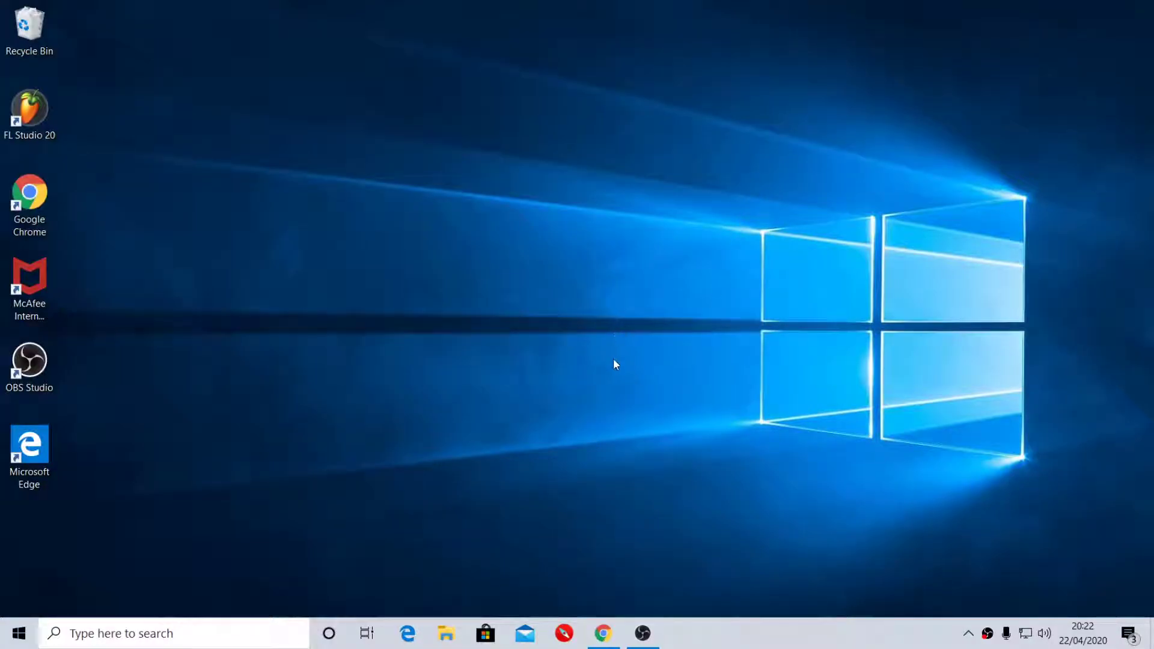
mouse_move(605, 482)
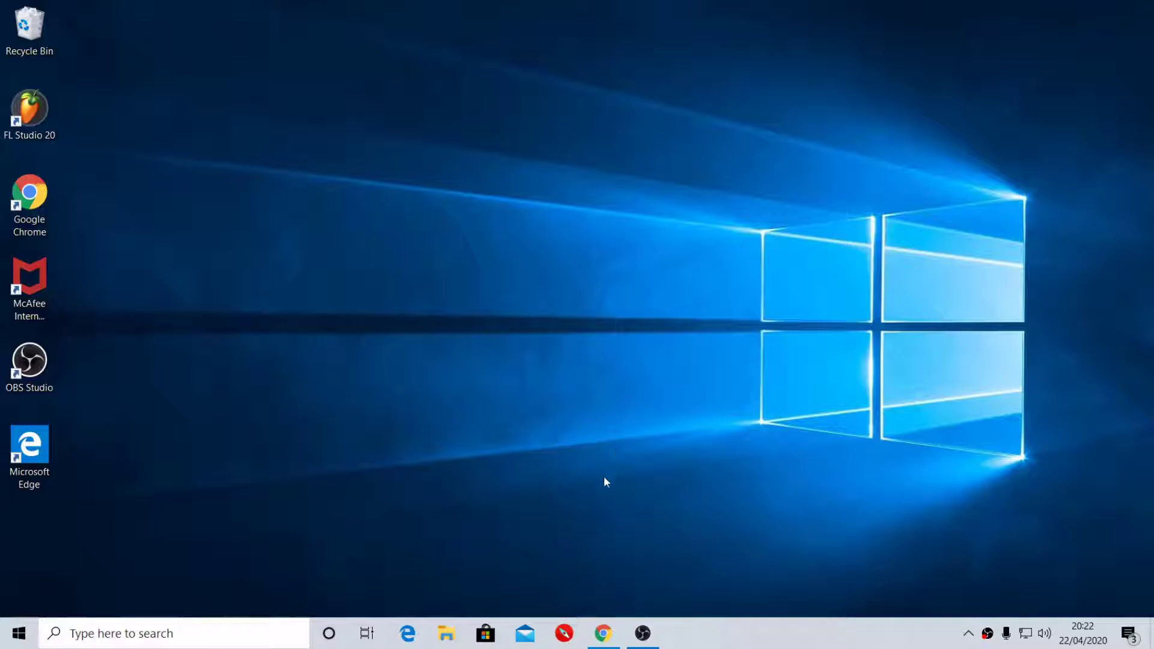
mouse_move(581, 536)
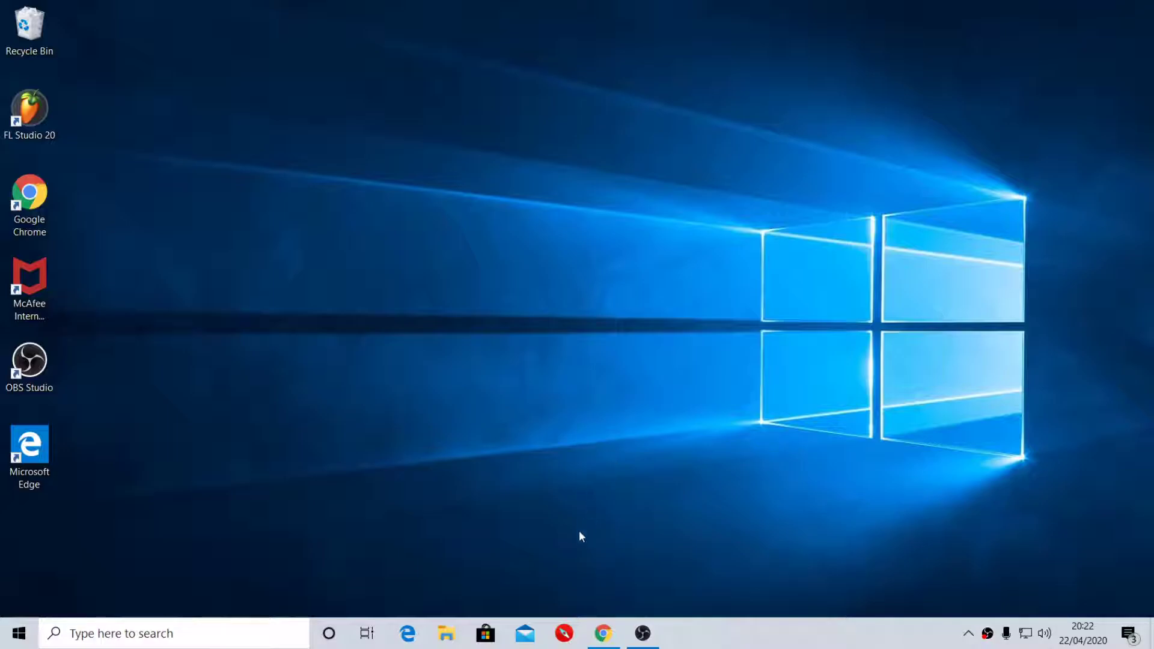
mouse_move(602, 634)
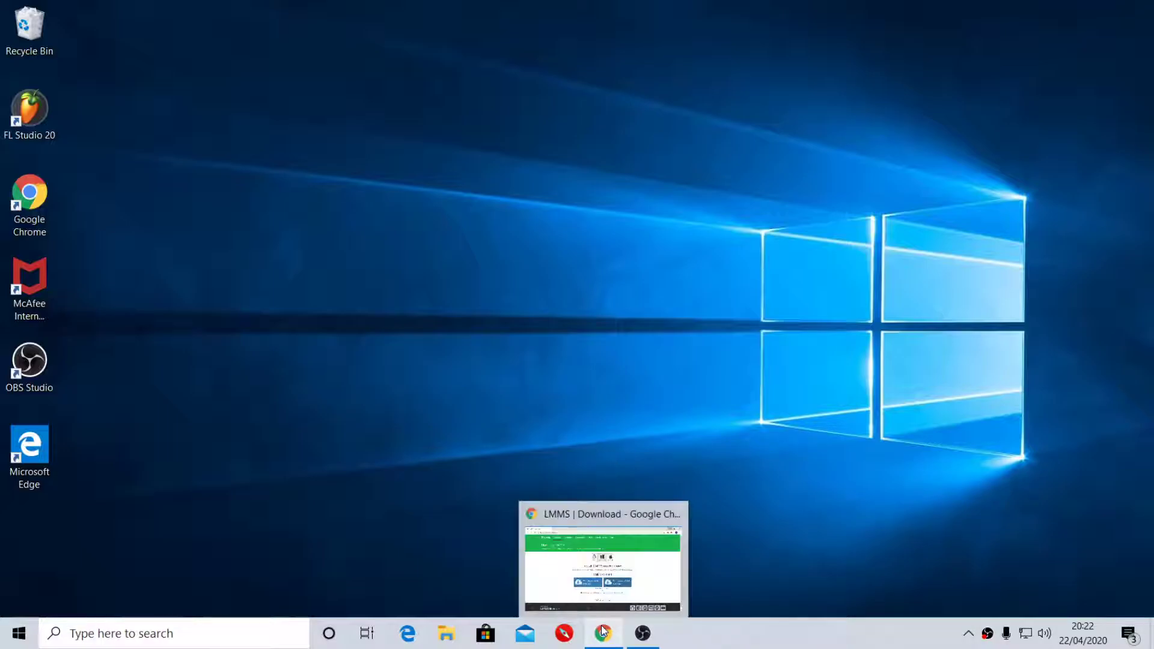
Step: Reload lmms.io/download, choose Windows and start downloading the 64-bit LMMS 1.2.1 installer
left_click(602, 634)
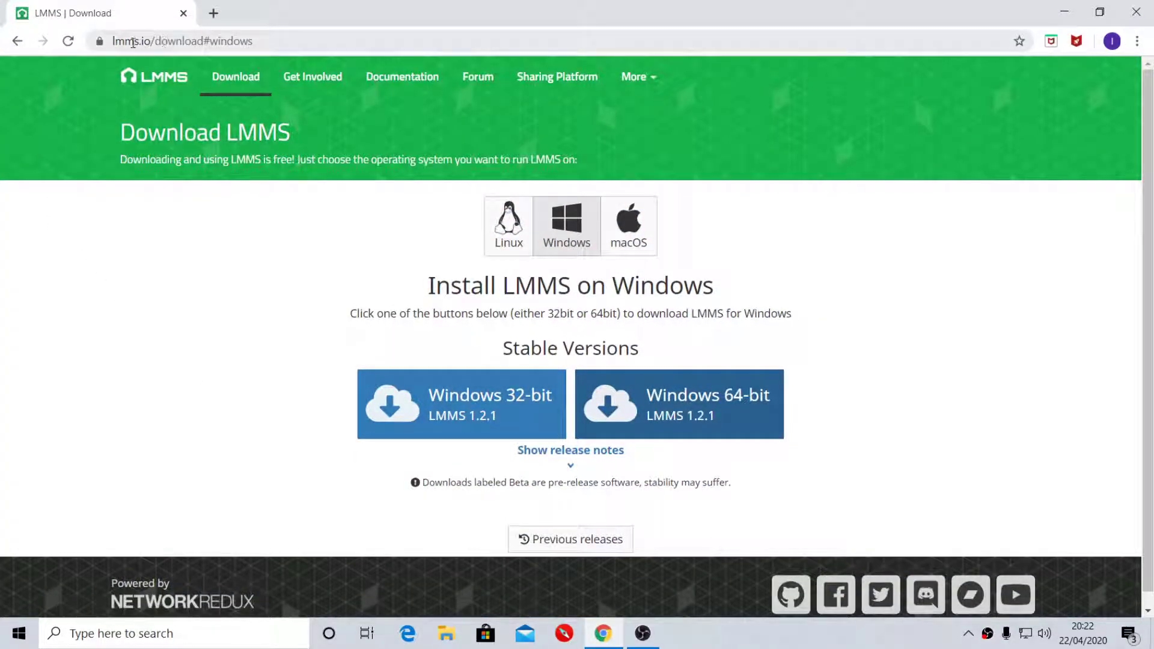
left_click(182, 41)
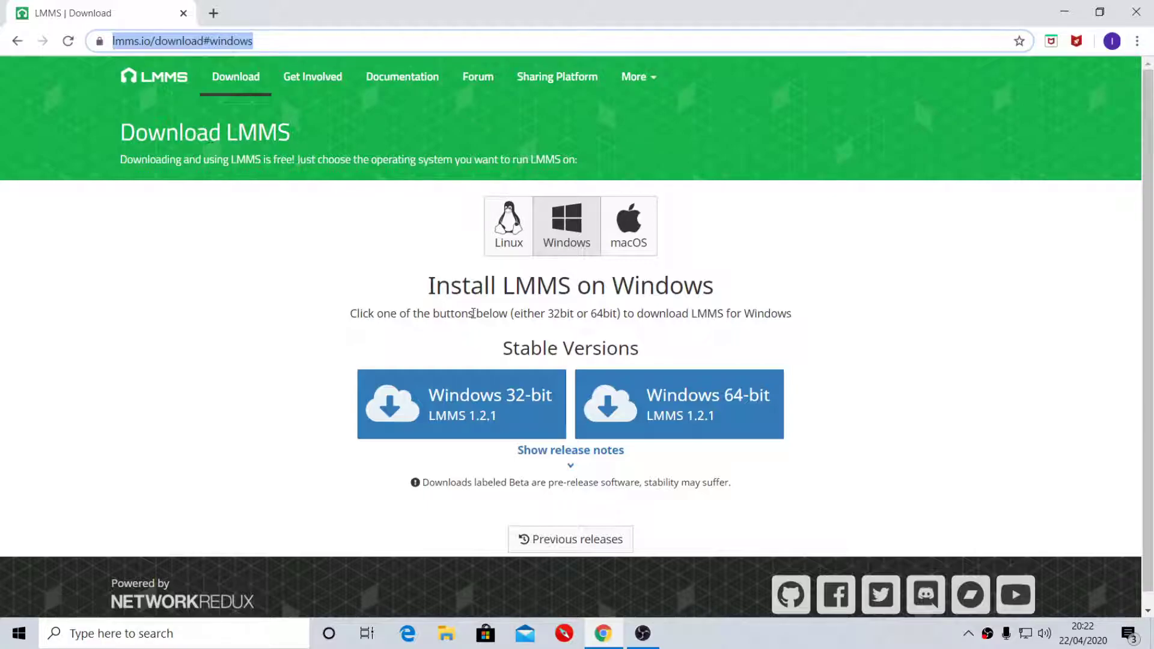
mouse_move(461, 404)
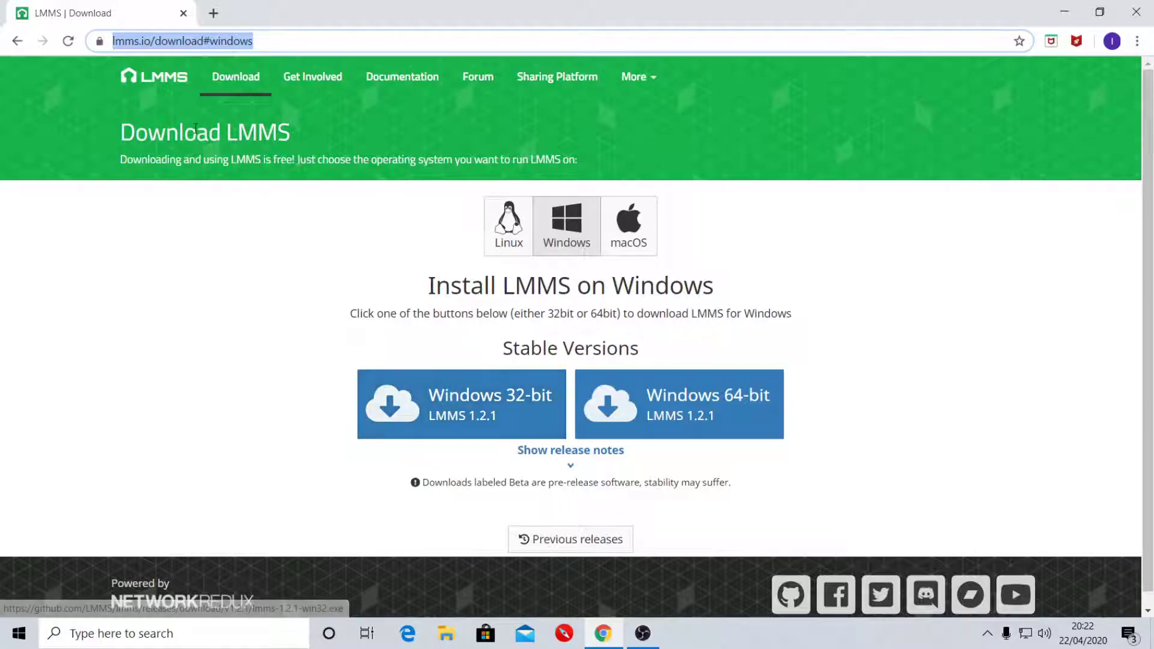
left_click(152, 76)
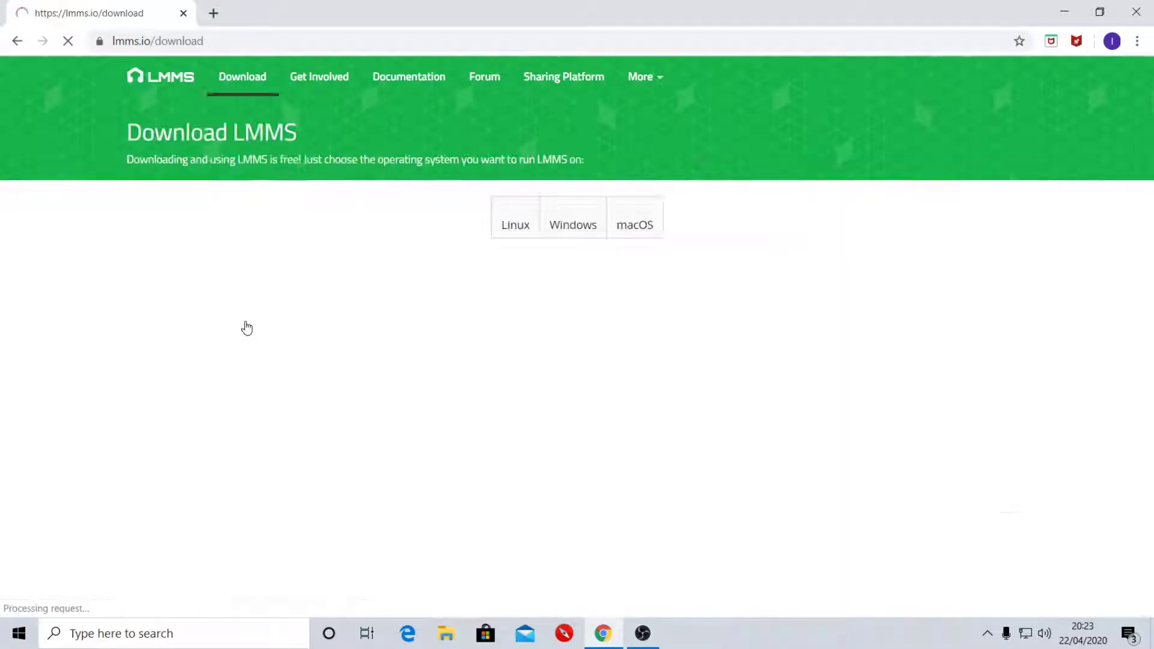
left_click(566, 225)
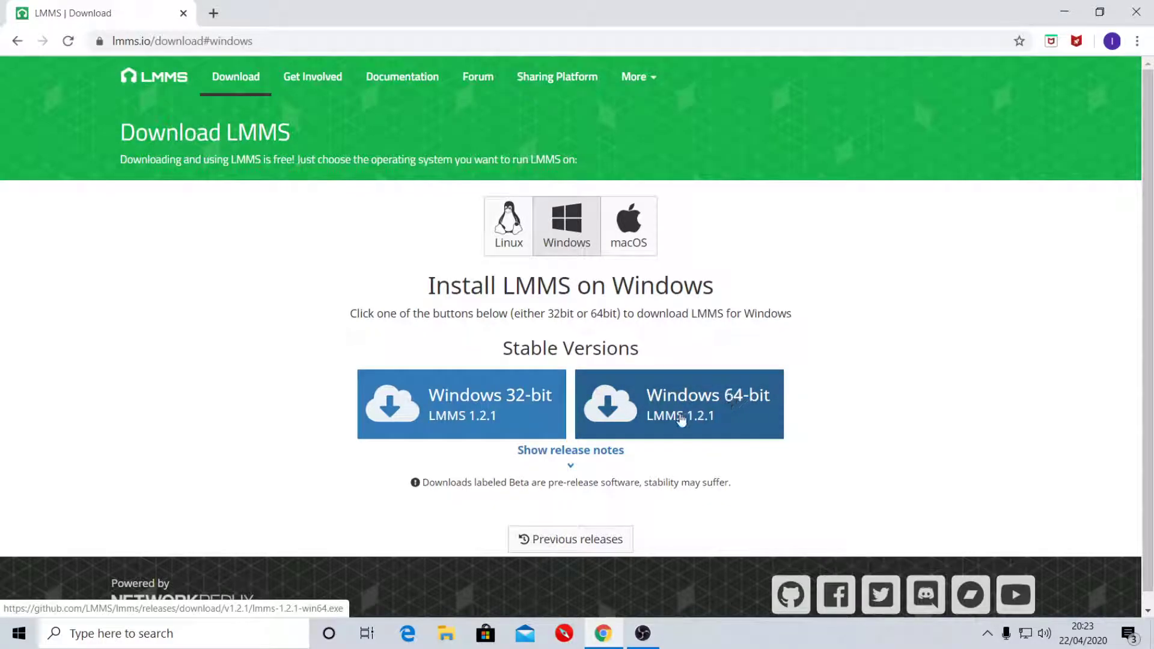
left_click(678, 404)
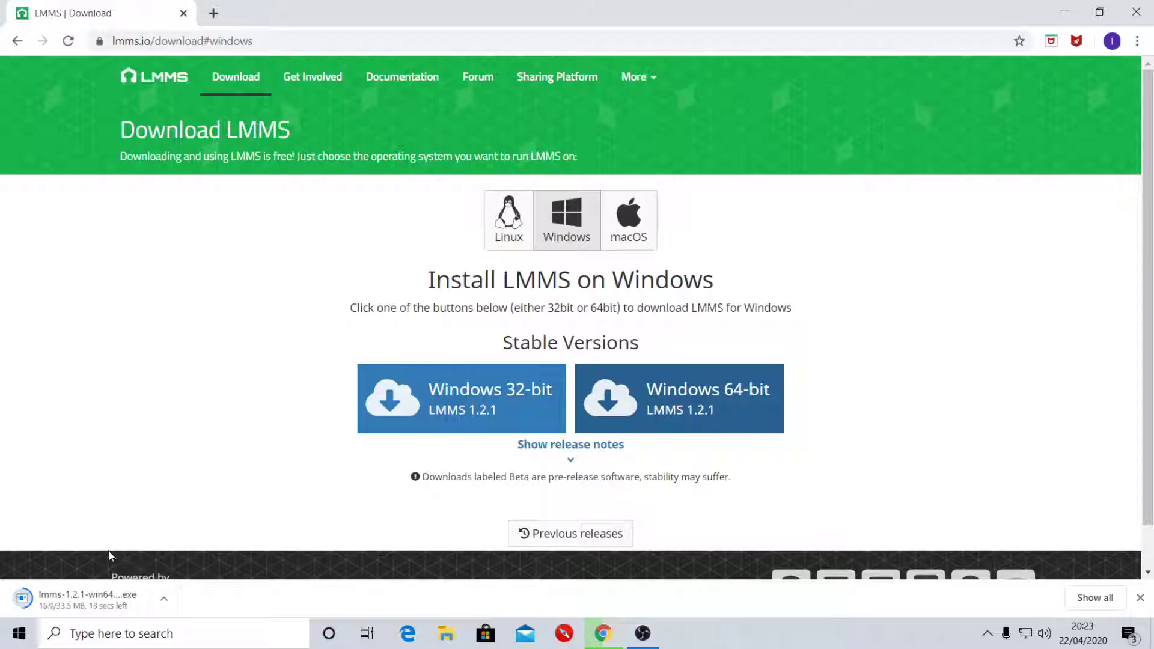
mouse_move(106, 550)
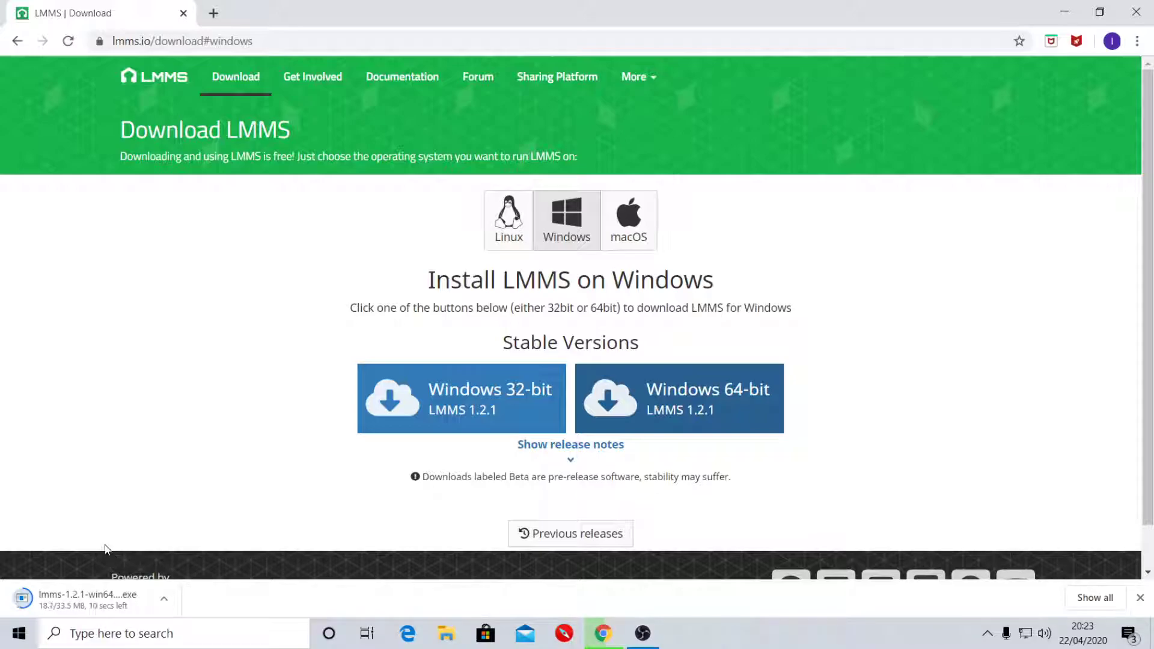
mouse_move(101, 548)
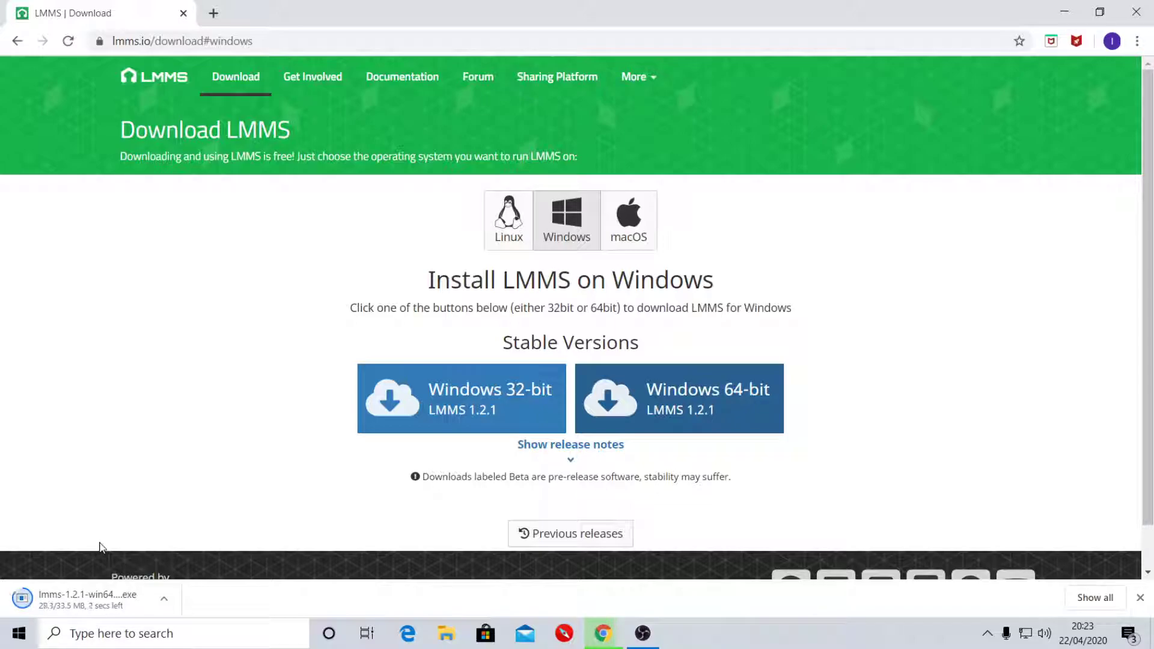
mouse_move(96, 556)
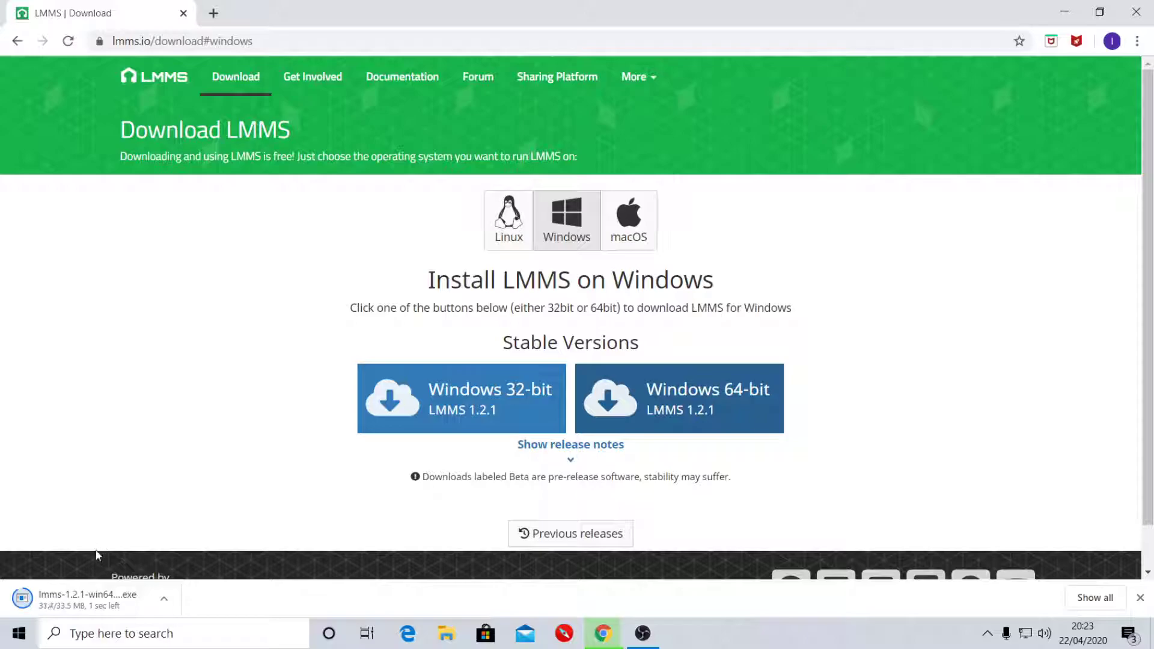
mouse_move(88, 608)
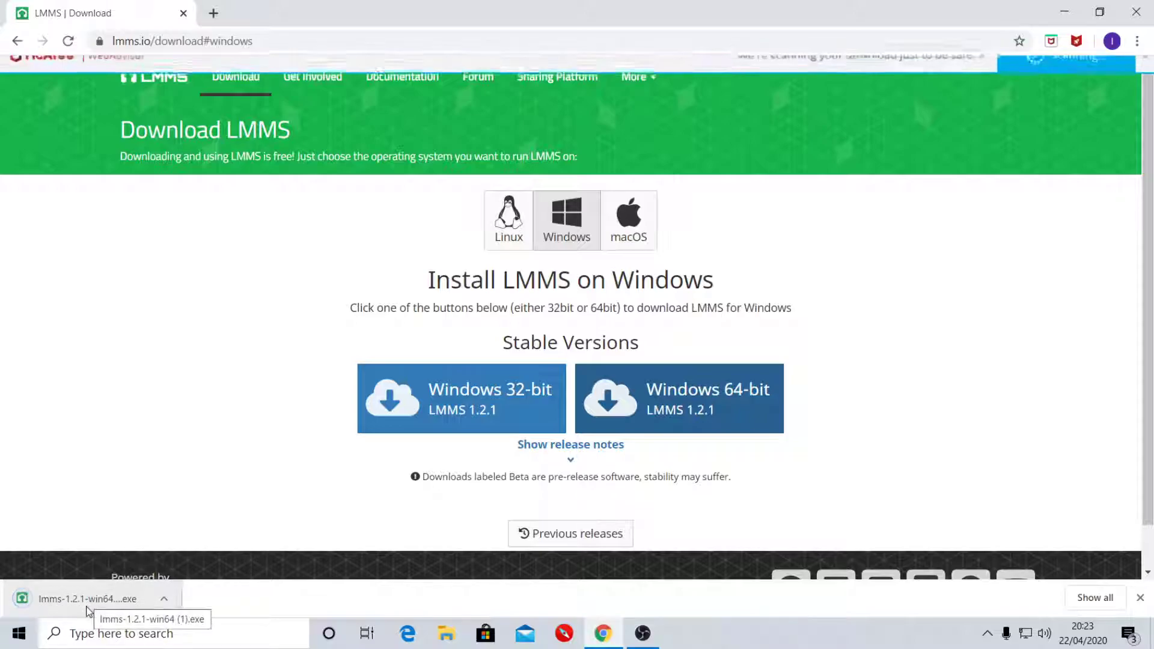
Step: Run the downloaded installer, pass the welcome page and accept the license agreement
left_click(86, 599)
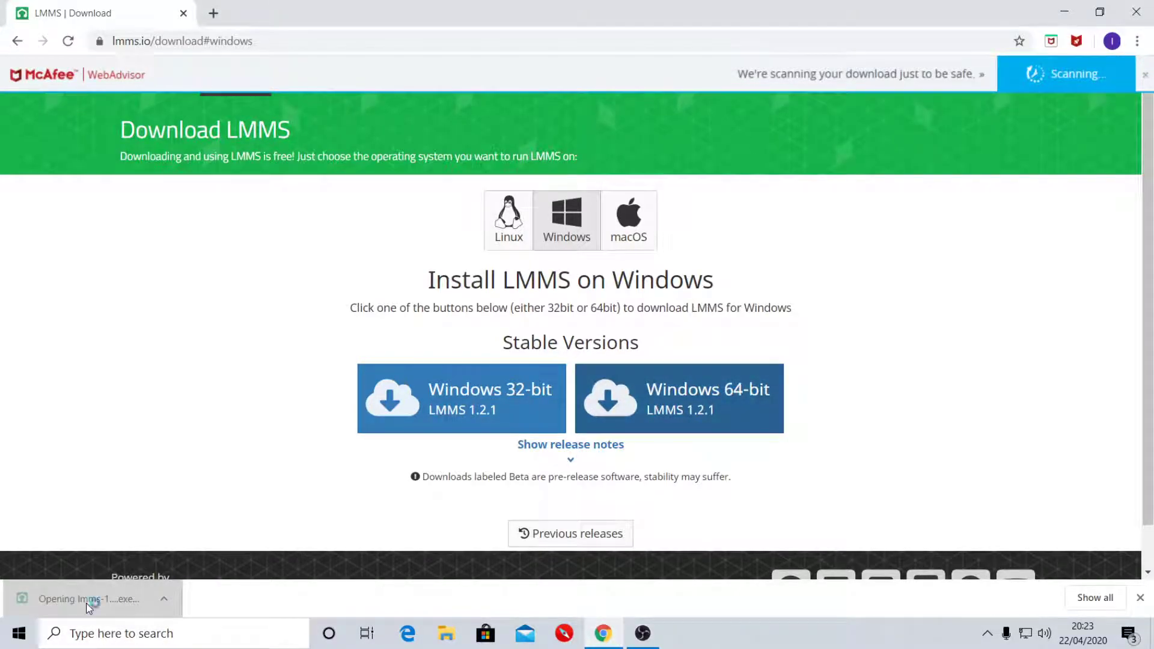
left_click(87, 599)
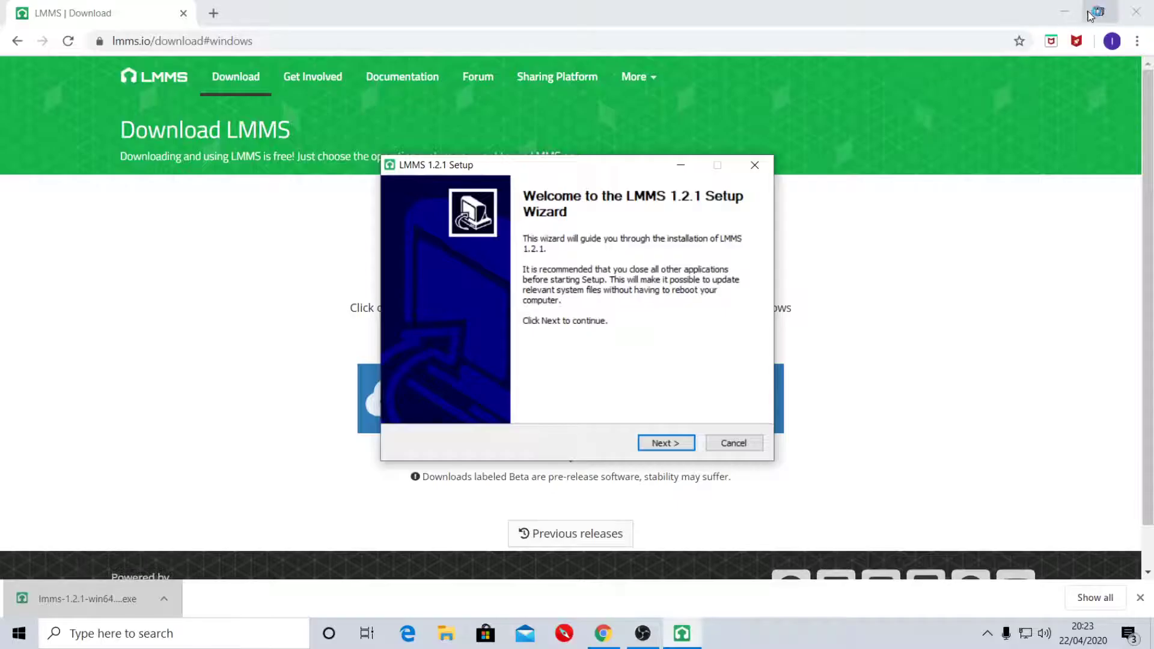
left_click(664, 442)
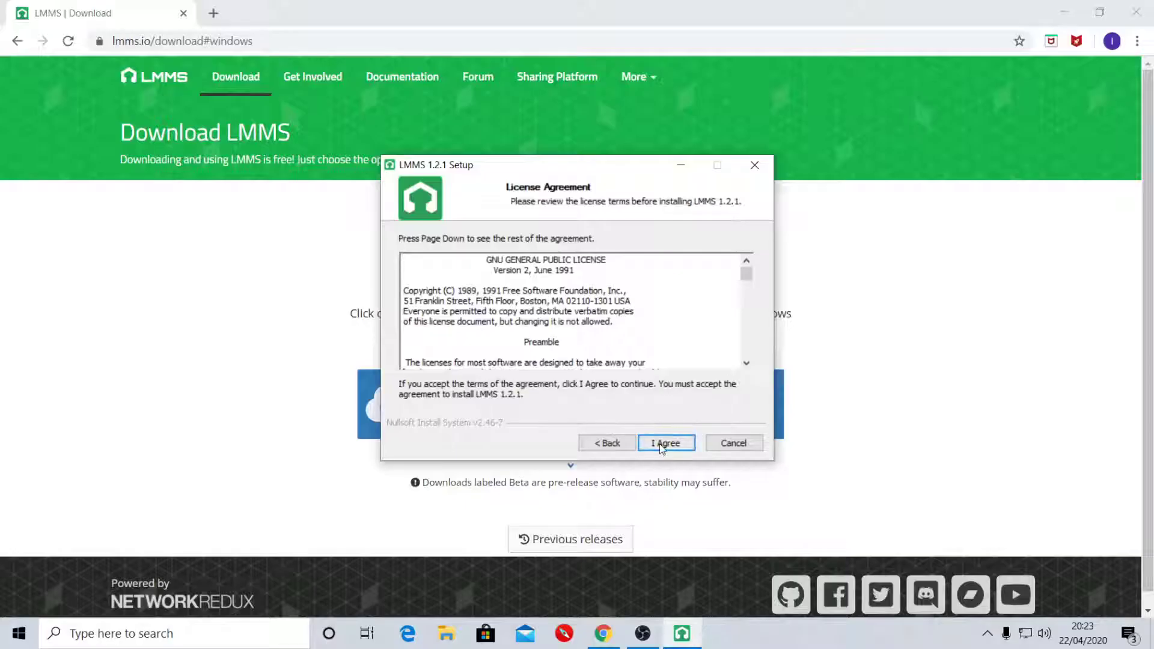
left_click(664, 442)
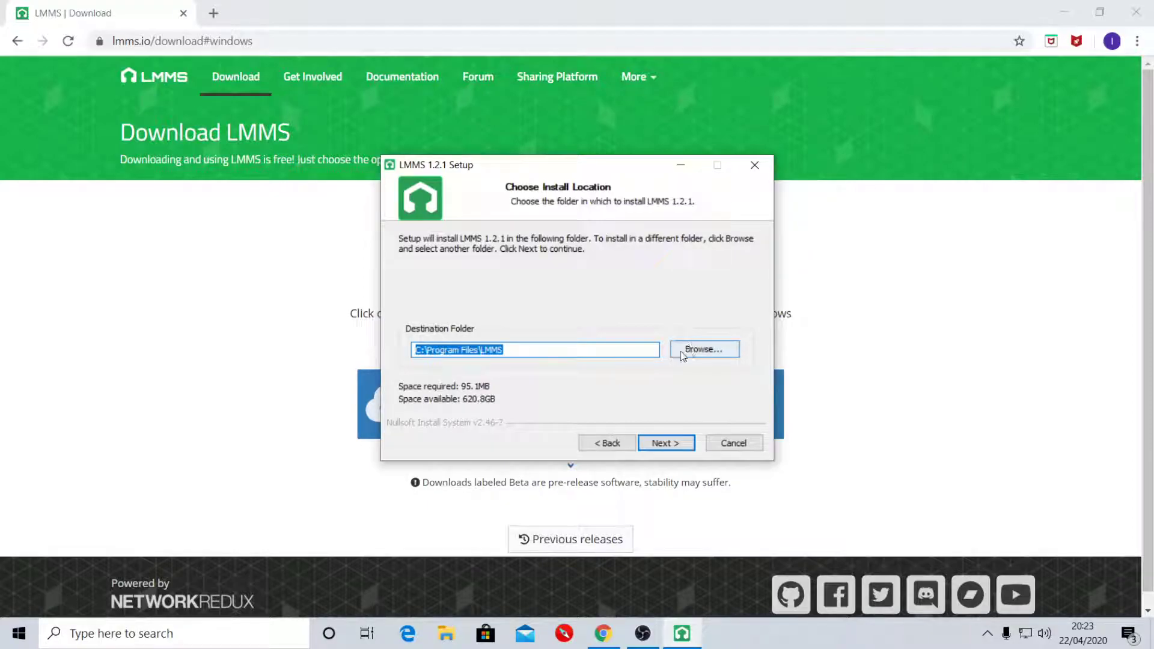
mouse_move(430, 367)
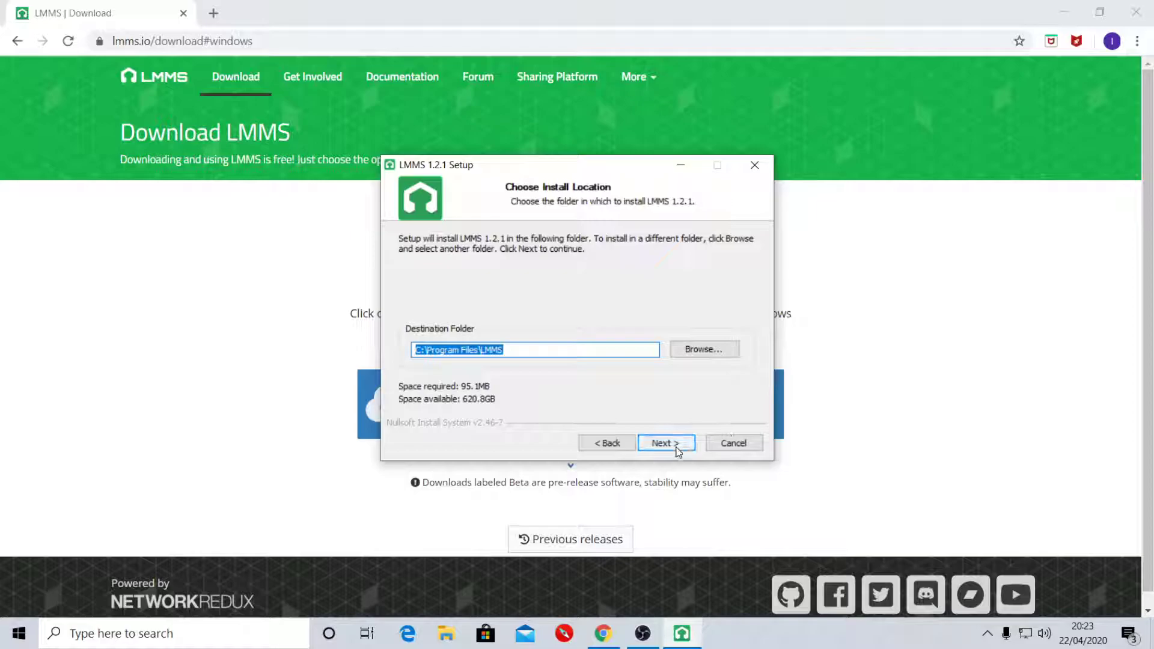
Step: Install to the default folder with default Start Menu shortcuts and finish the wizard
left_click(665, 443)
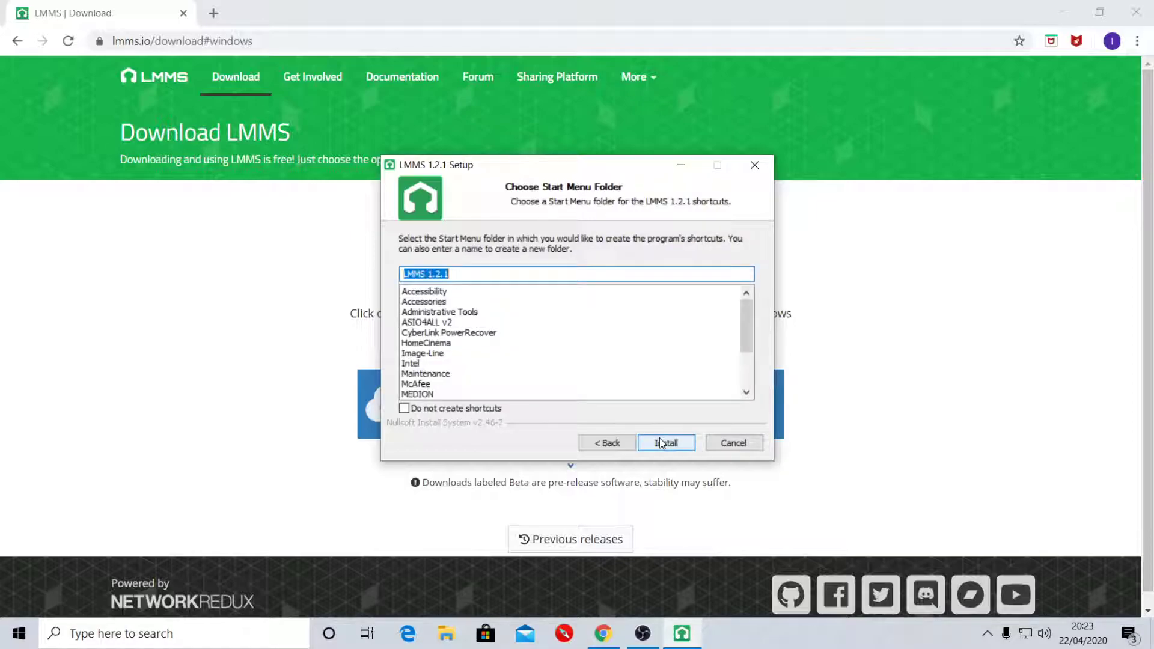
left_click(664, 442)
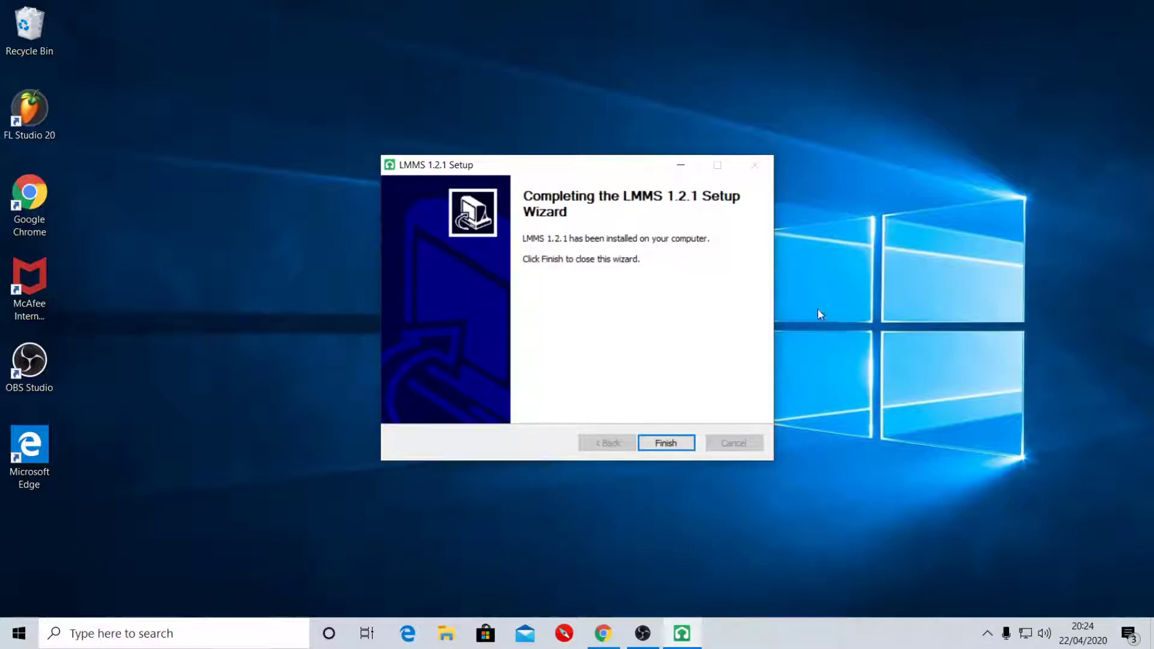
left_click(665, 442)
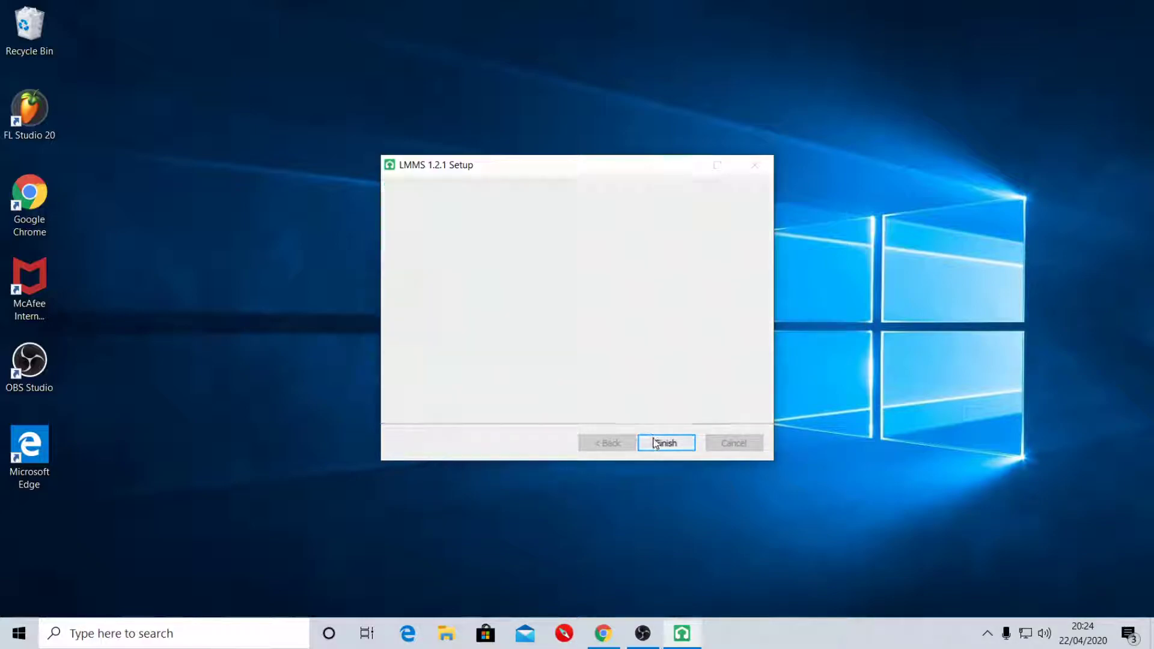
Step: Launch LMMS from Recently added in the Start menu, reaching the working-directory prompt
left_click(665, 442)
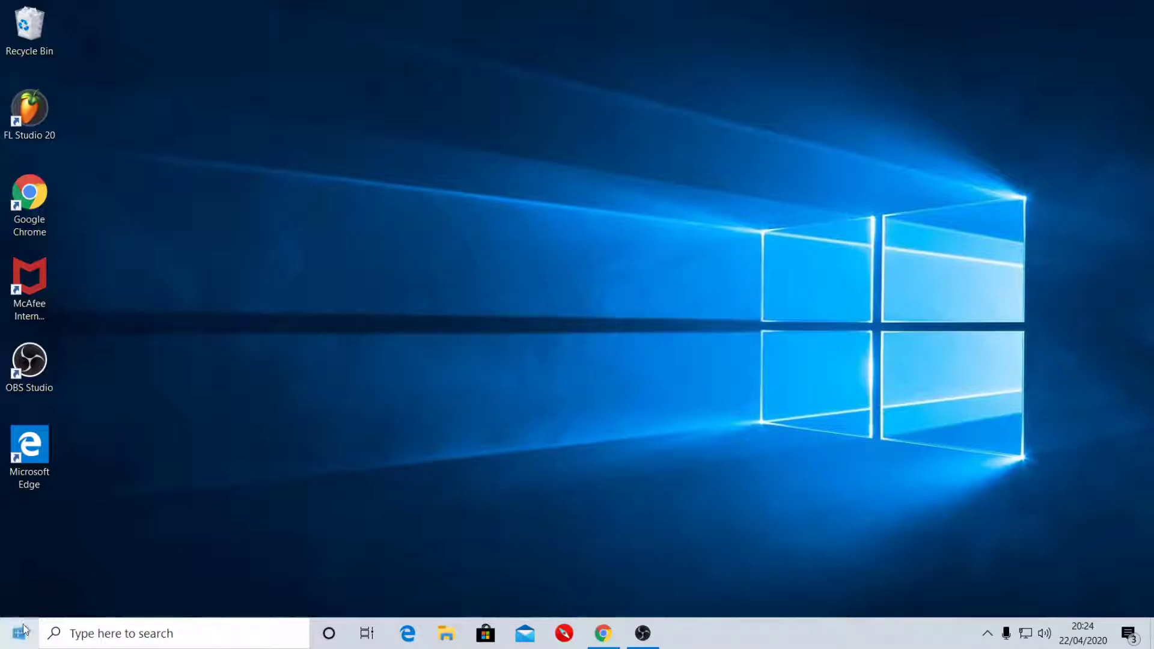
left_click(11, 634)
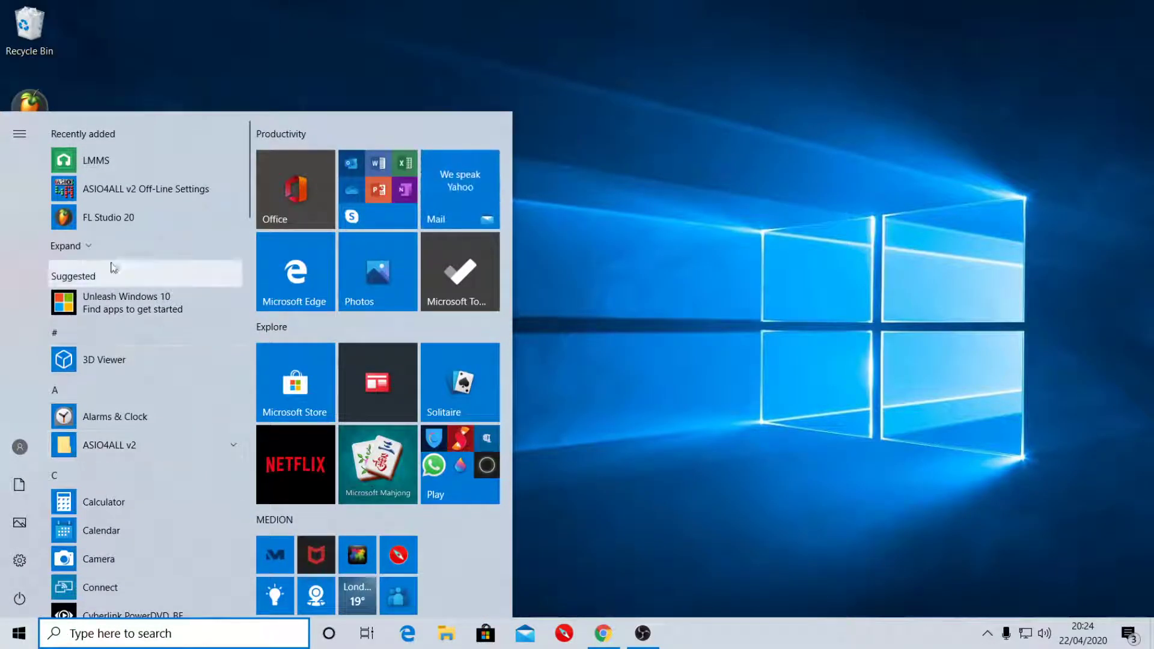
mouse_move(4, 610)
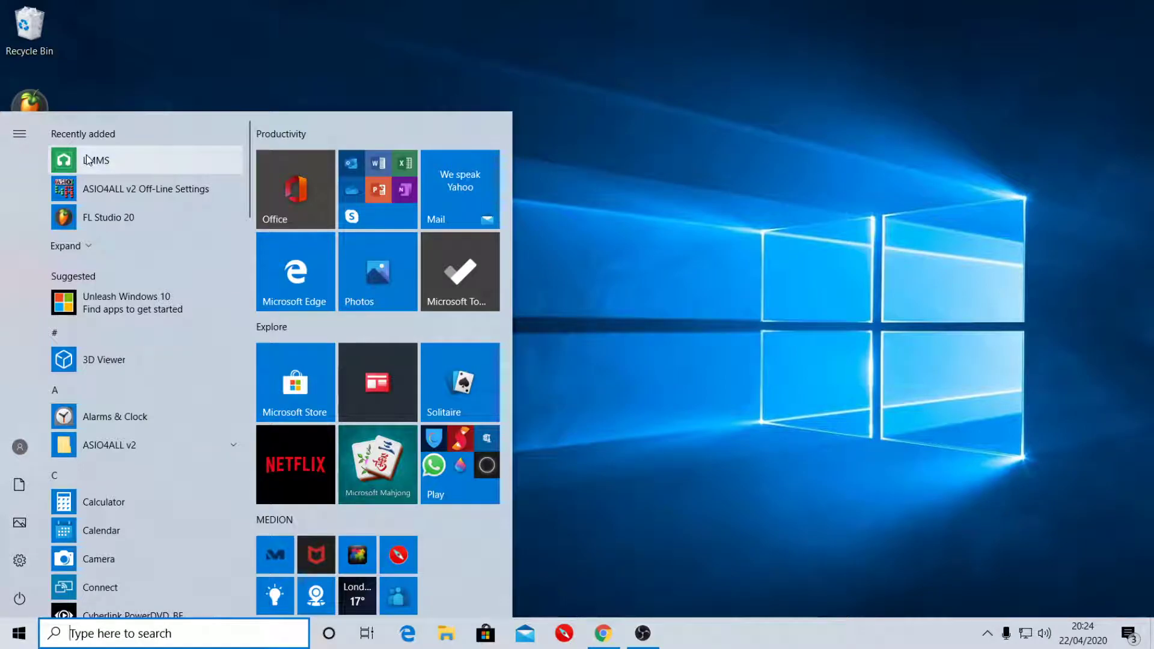
left_click(97, 160)
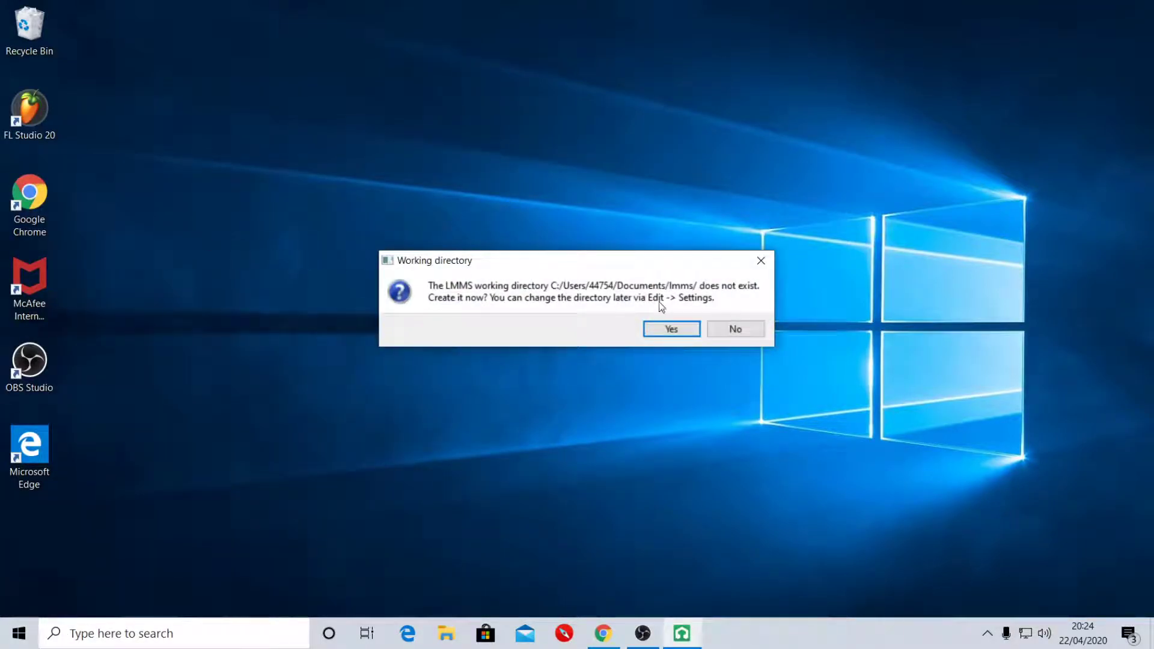
Step: Answer Yes to create the LMMS working directory and let the splash screen load
left_click(671, 329)
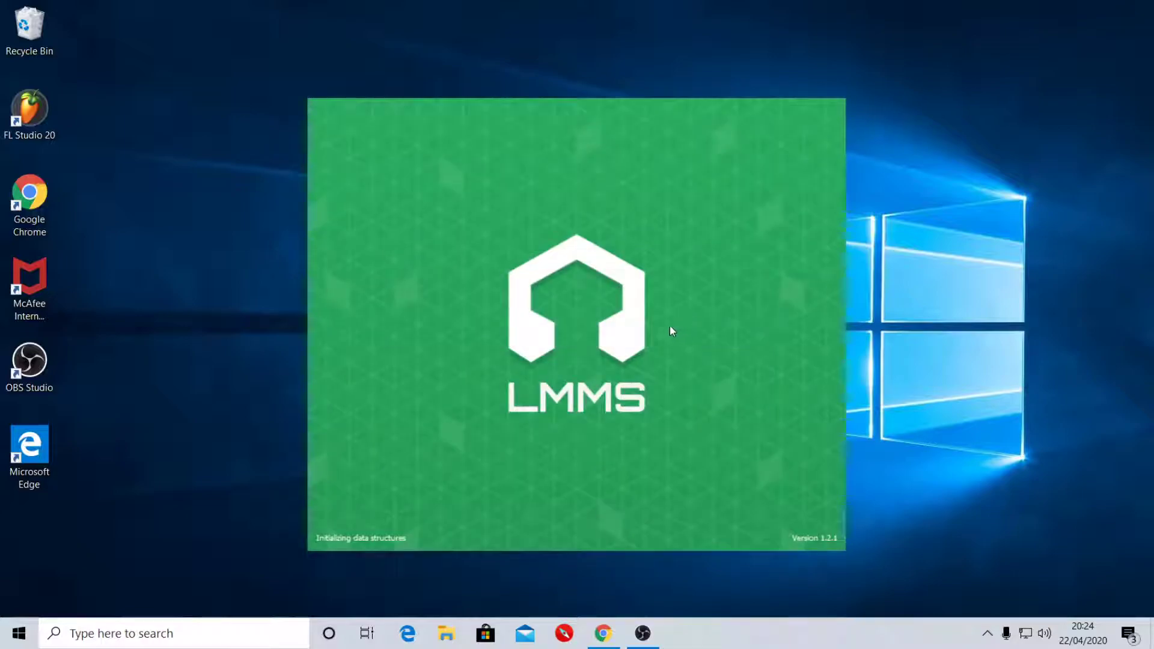
mouse_move(631, 264)
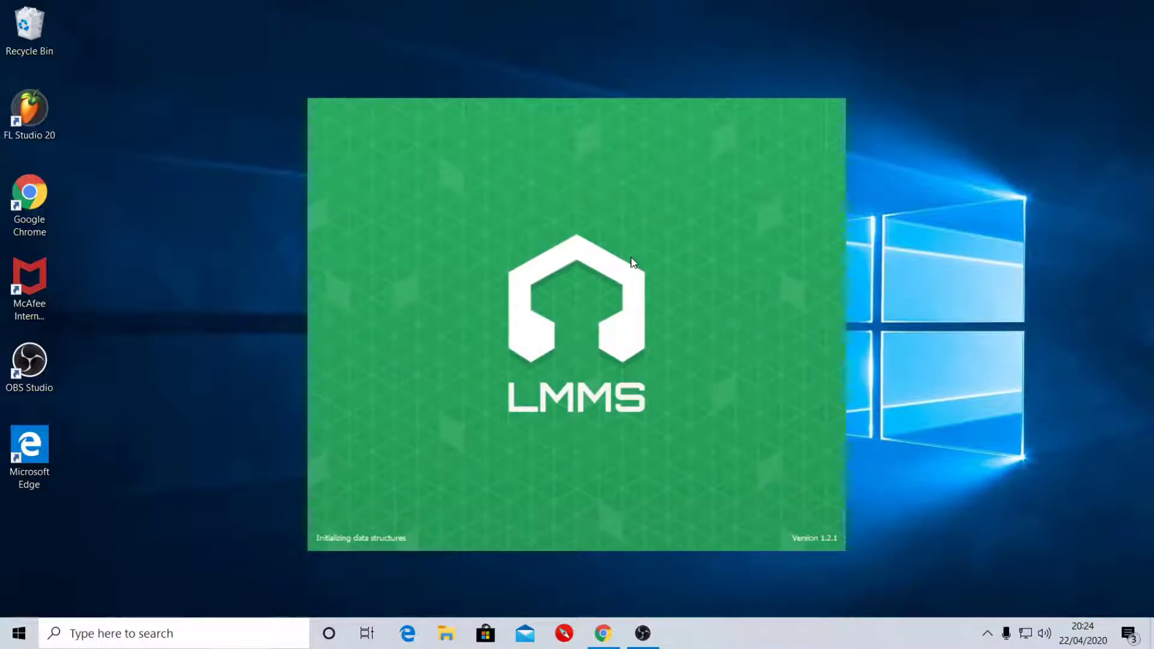
mouse_move(584, 305)
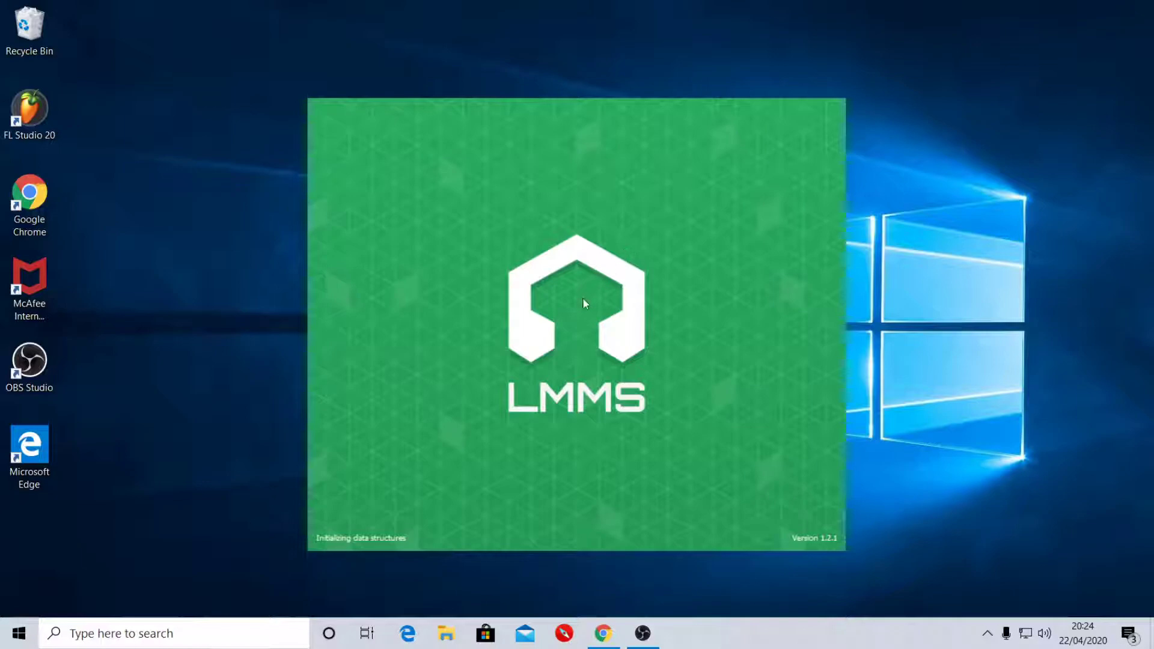
mouse_move(576, 264)
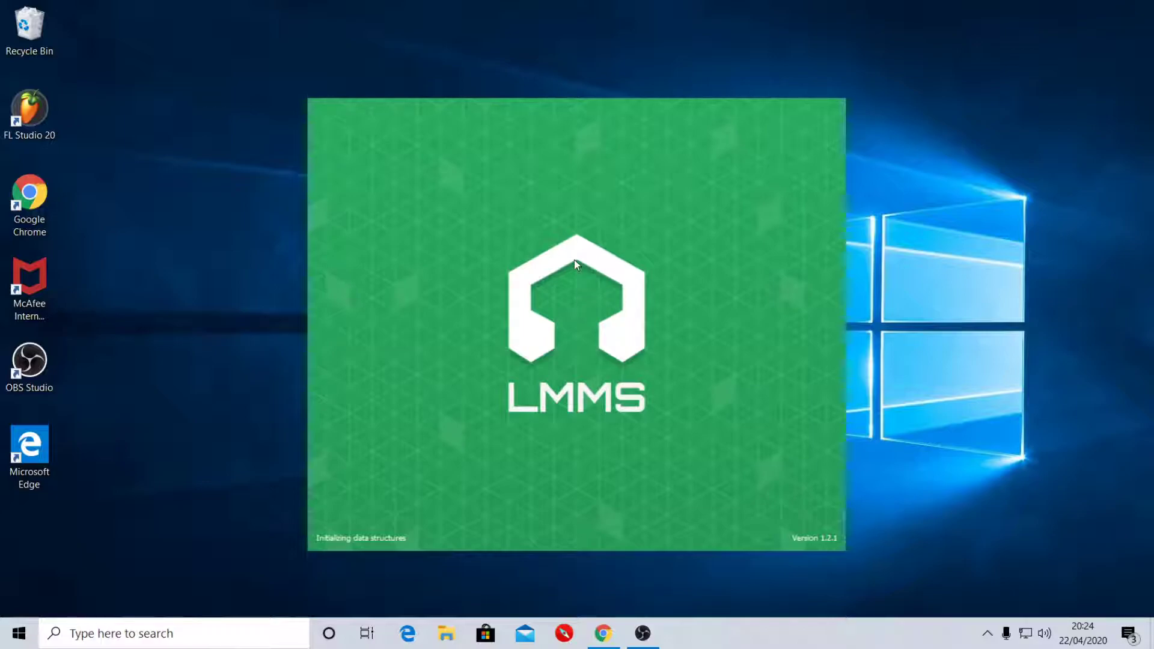
mouse_move(575, 261)
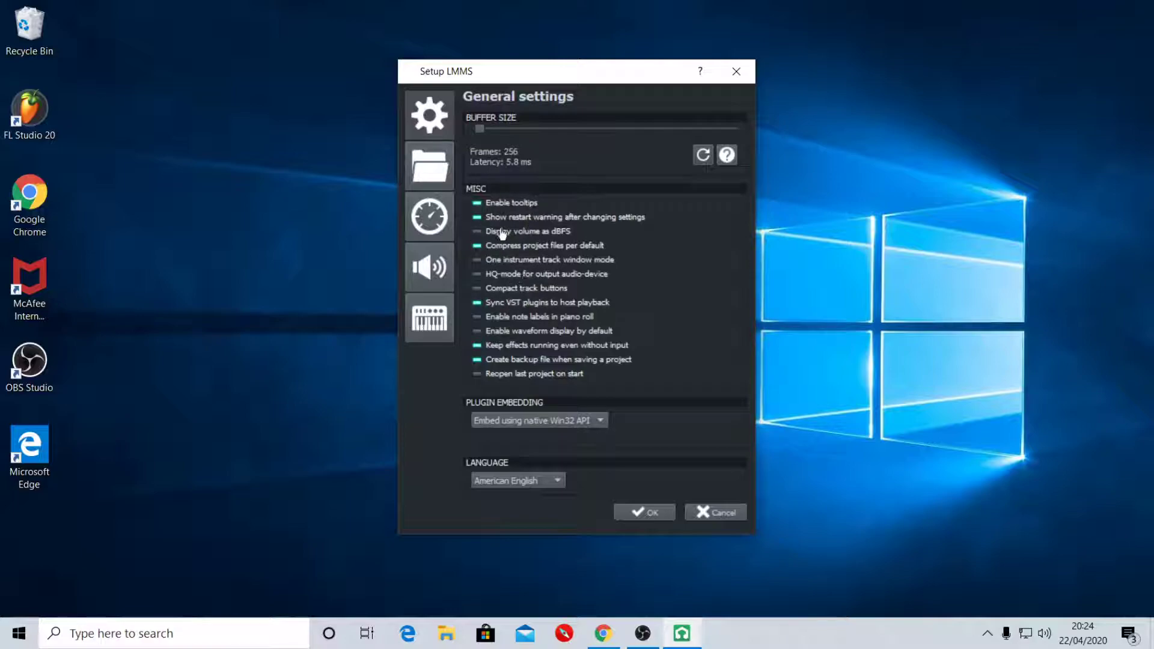
Step: Keep SDL audio and WinMM MIDI in Setup LMMS, then confirm so the Untitled project opens
left_click(429, 267)
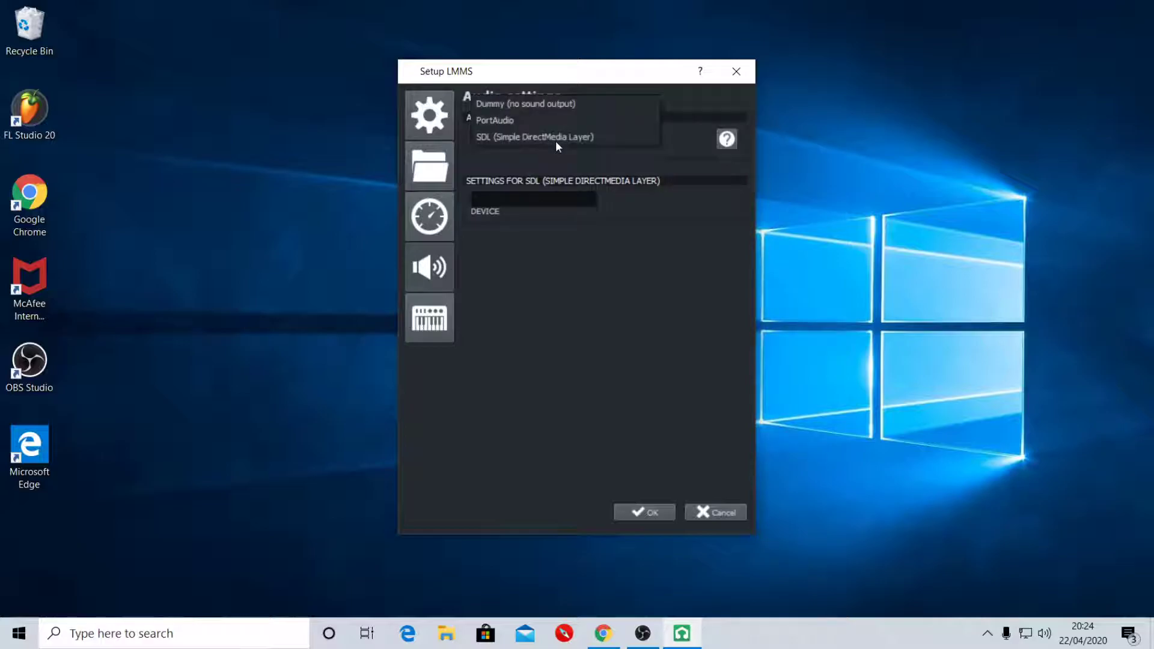
left_click(533, 137)
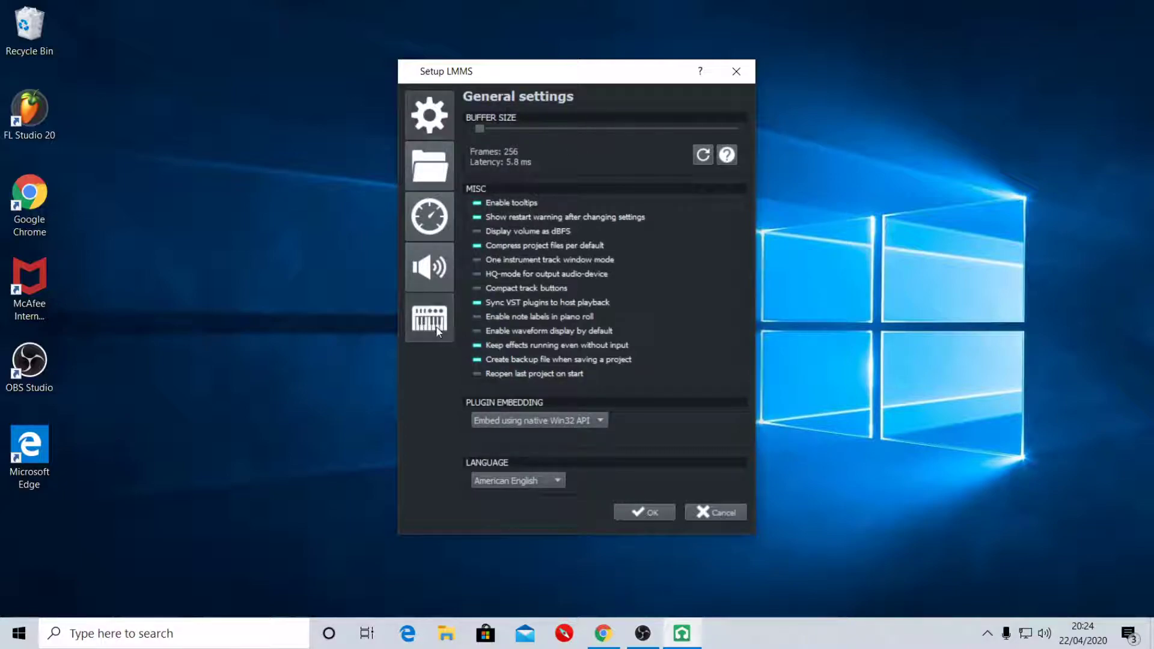
left_click(429, 320)
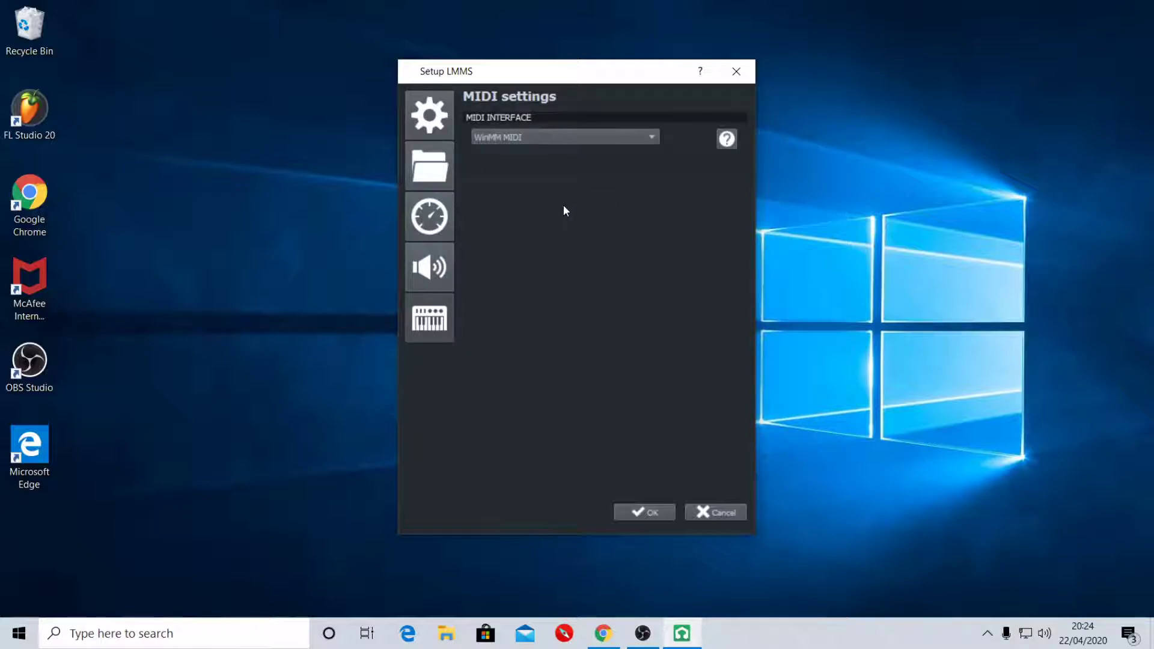
mouse_move(515, 238)
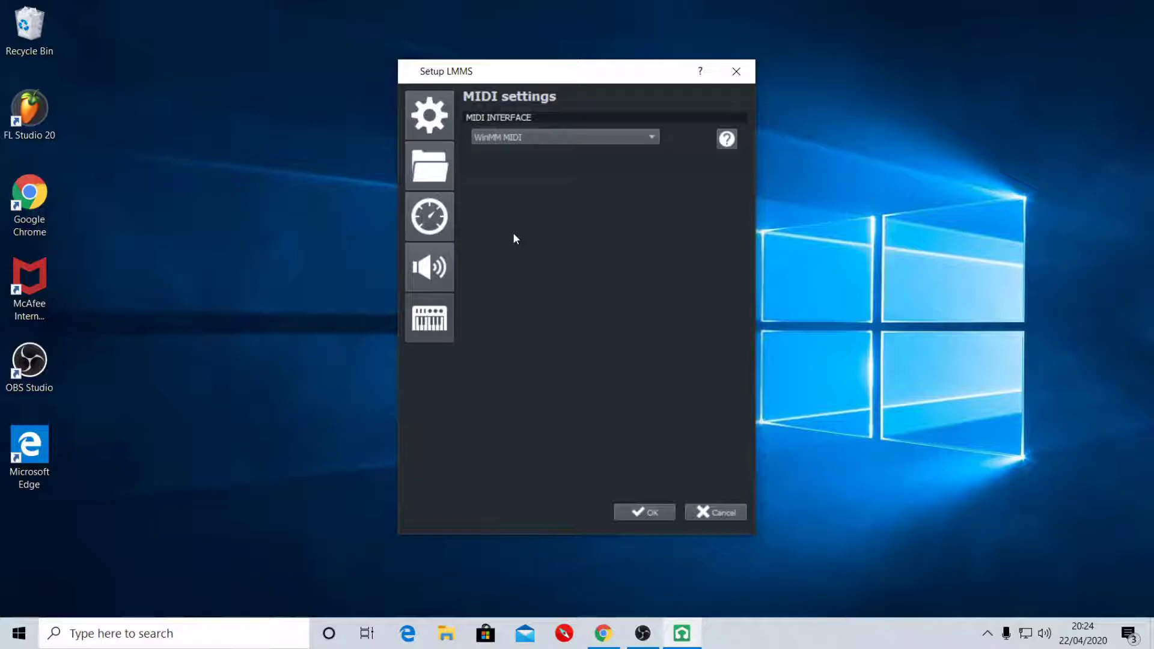
mouse_move(478, 254)
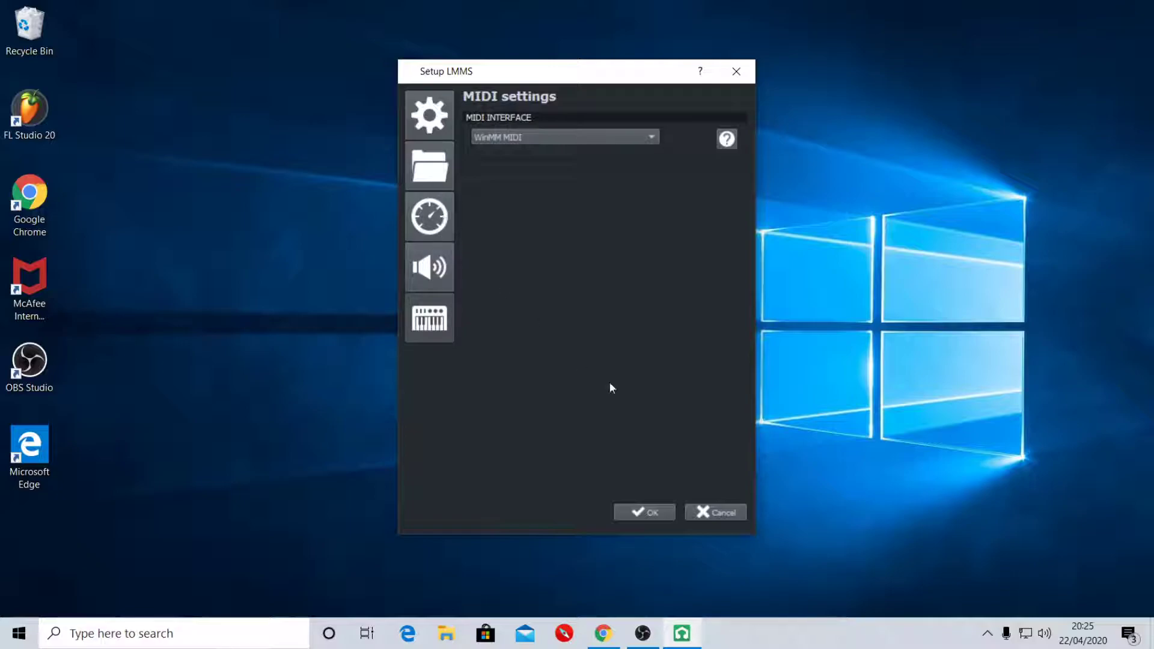
left_click(643, 512)
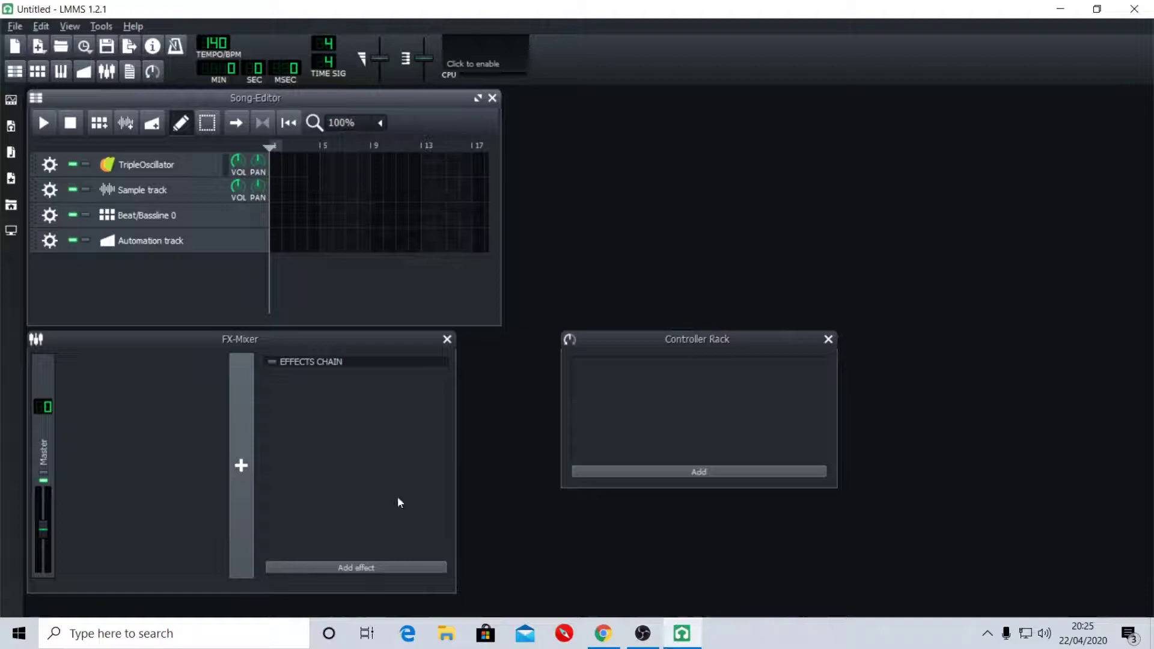
mouse_move(785, 270)
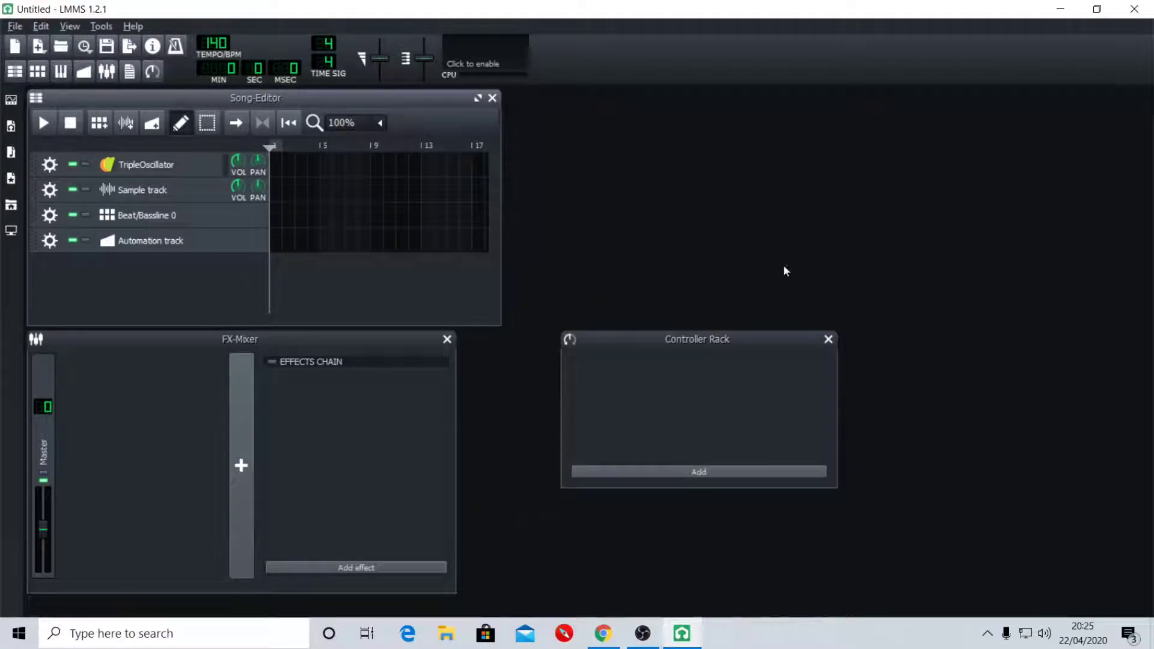
mouse_move(743, 388)
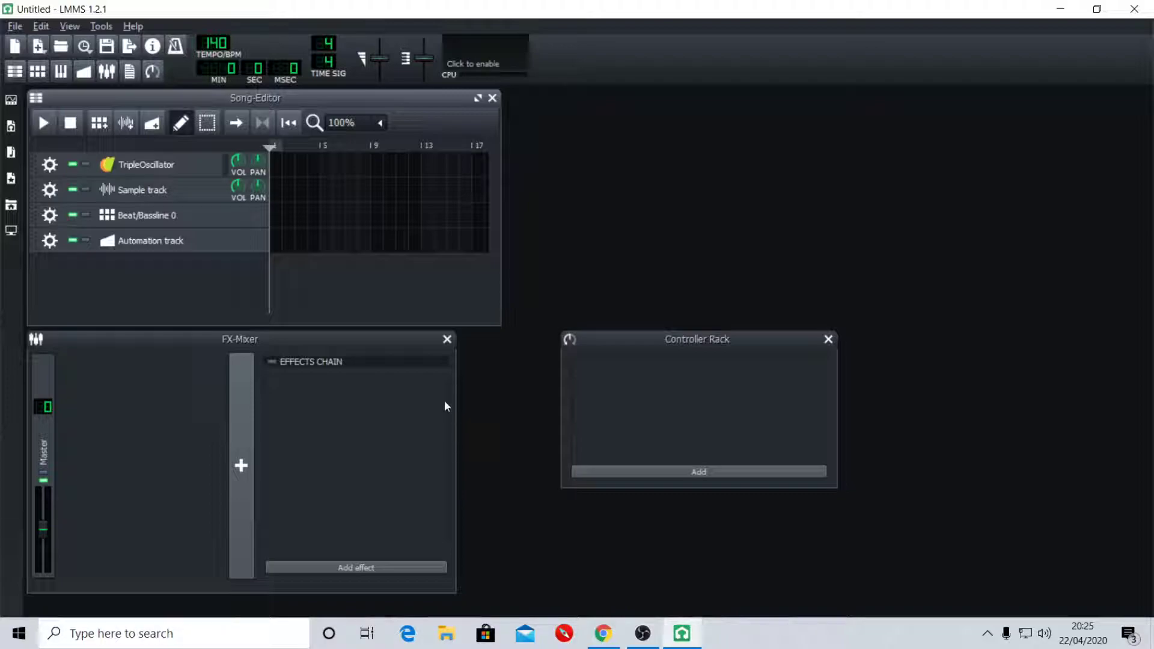
mouse_move(442, 401)
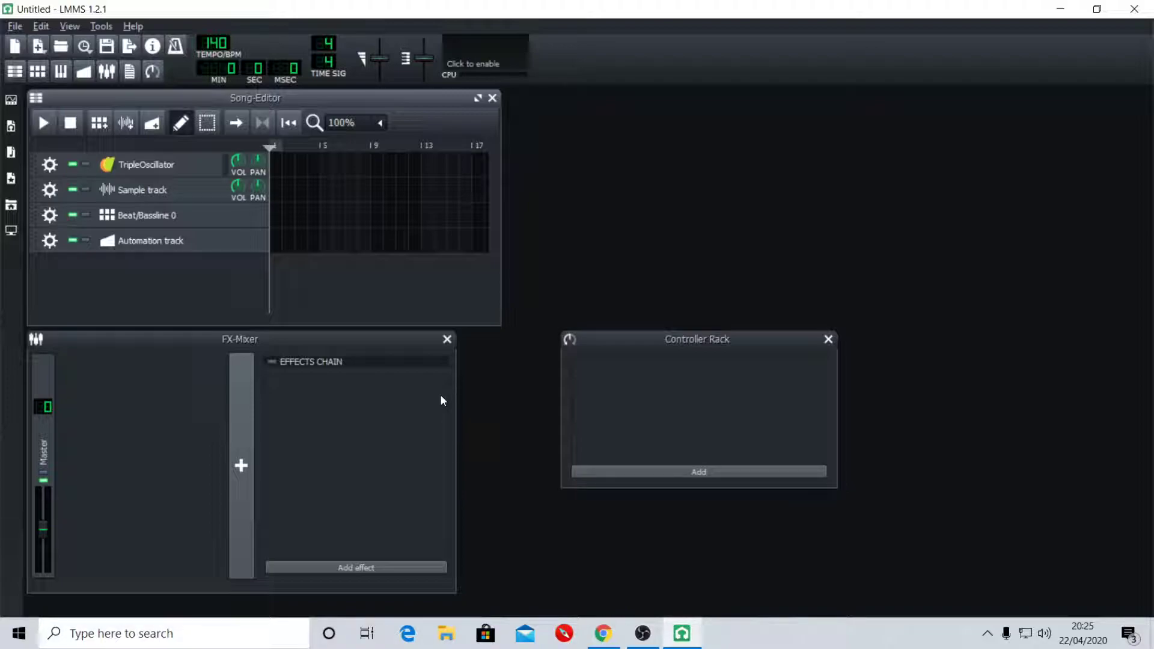